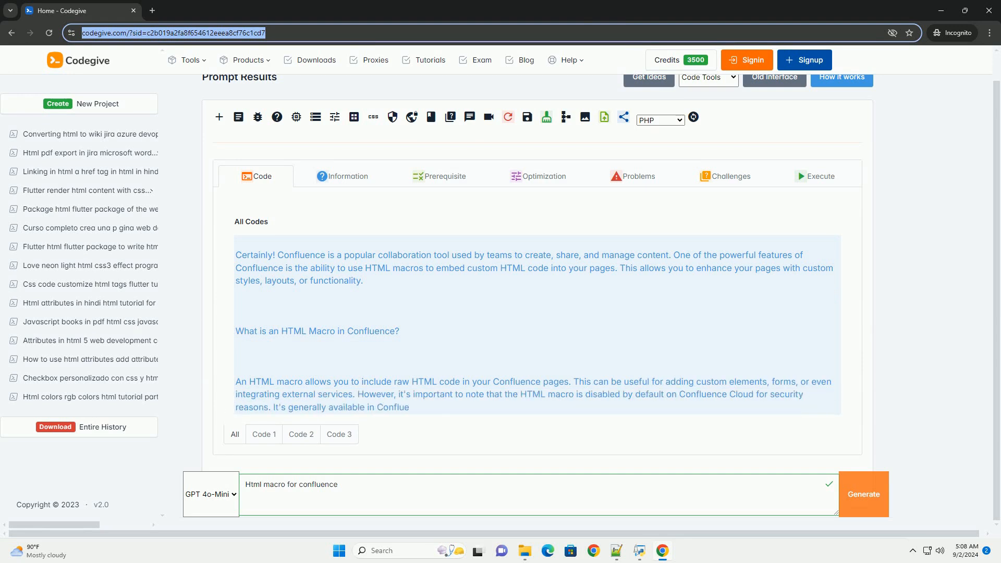
pyautogui.scroll(-3)
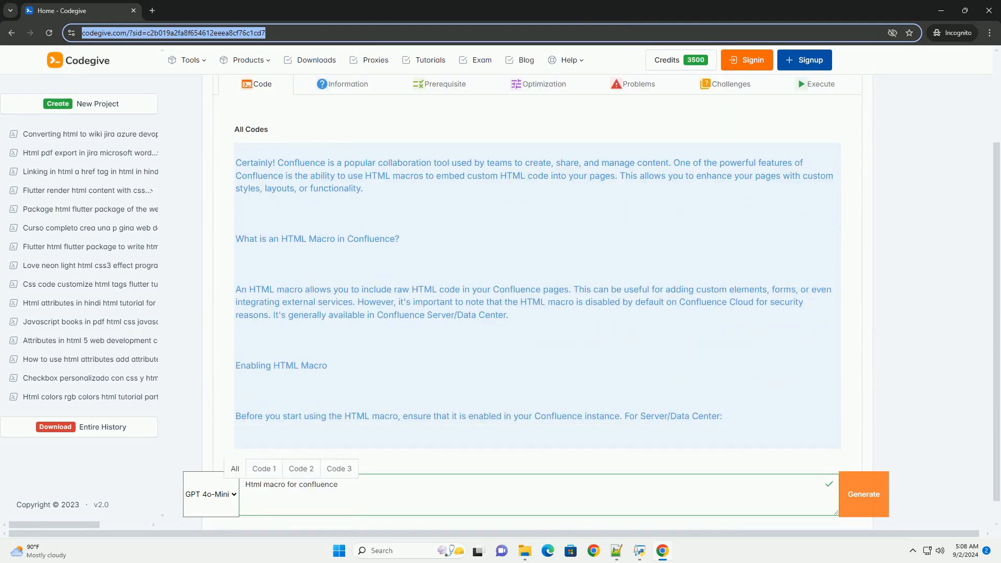
pyautogui.scroll(-3)
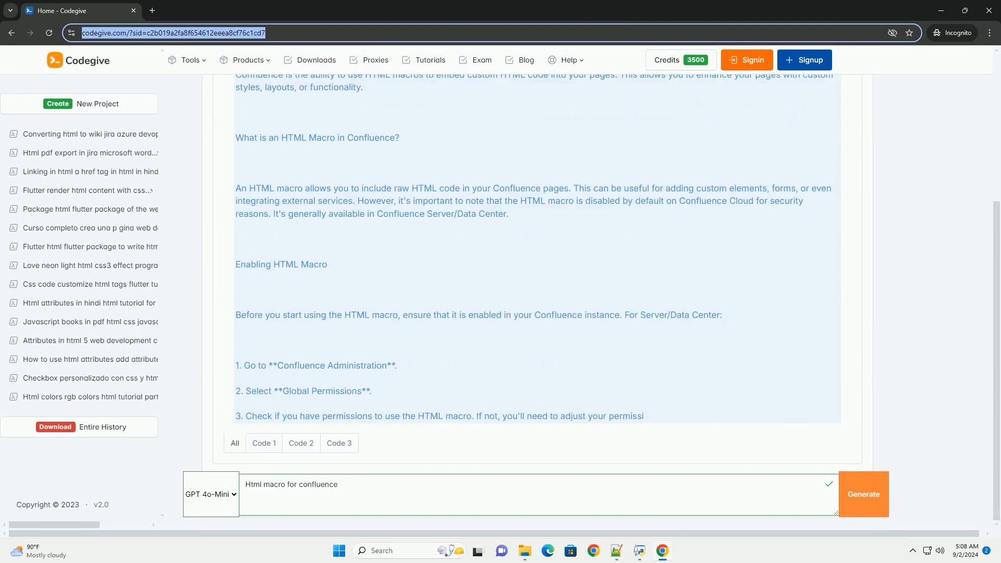
pyautogui.scroll(-3)
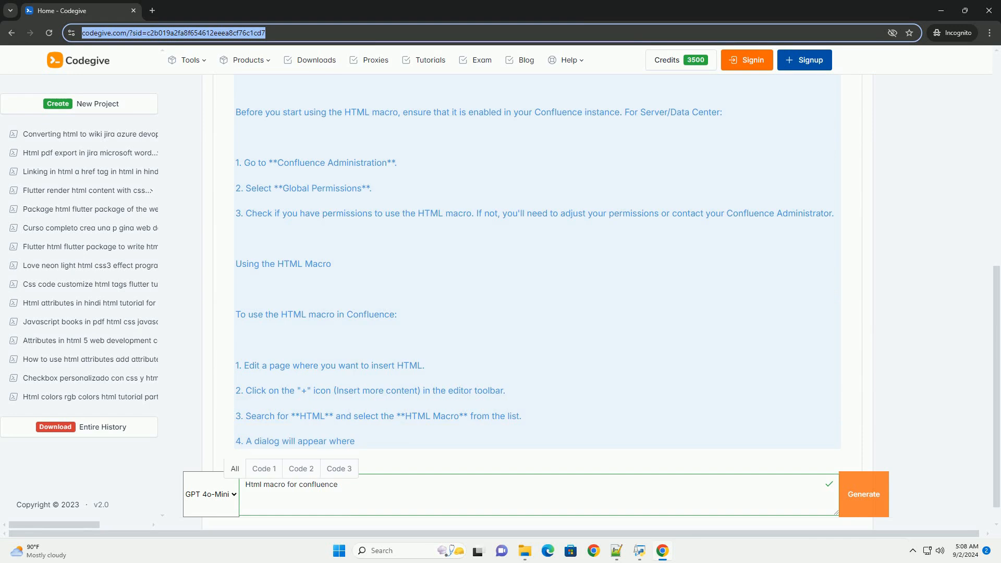
pyautogui.scroll(-3)
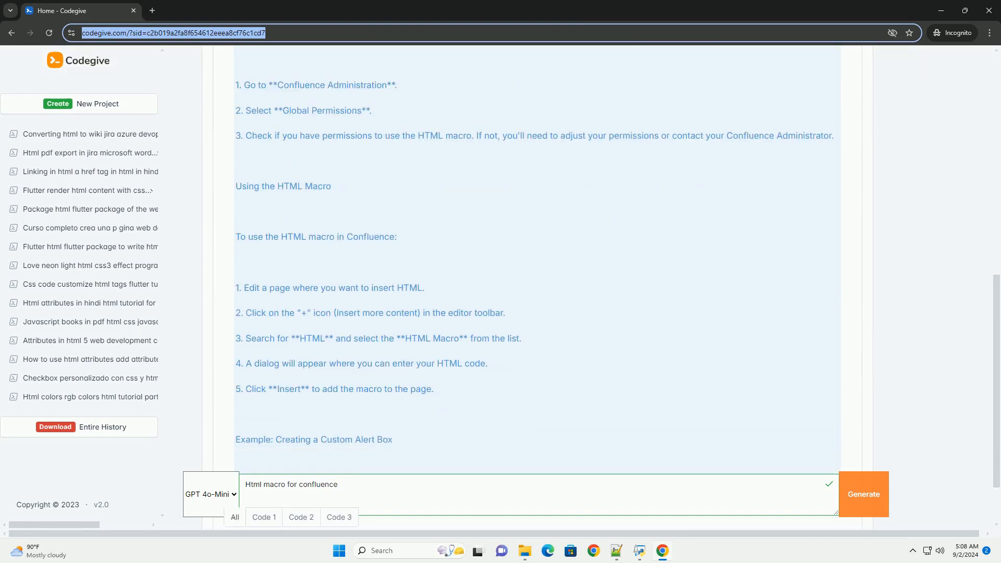
pyautogui.scroll(-3)
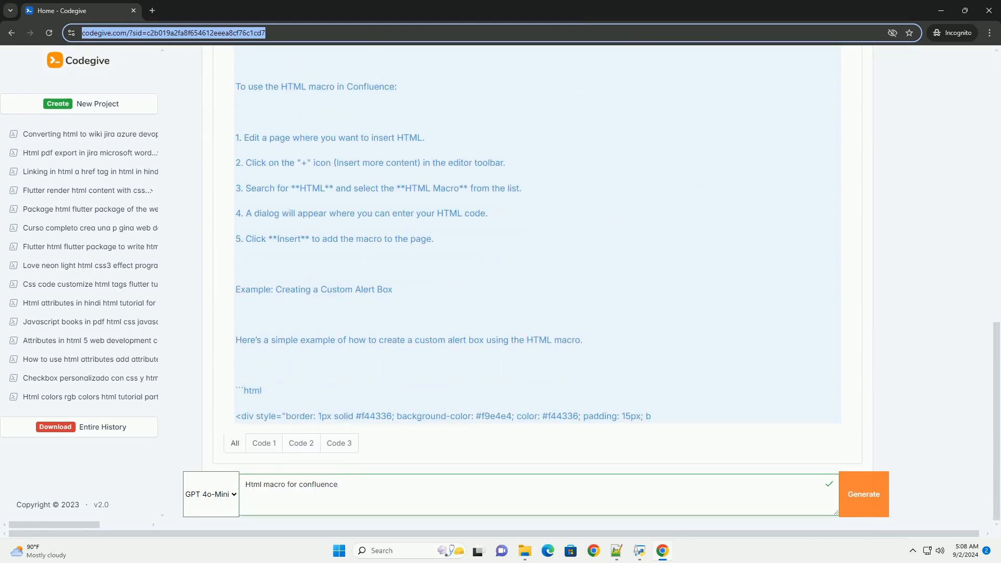
pyautogui.scroll(-3)
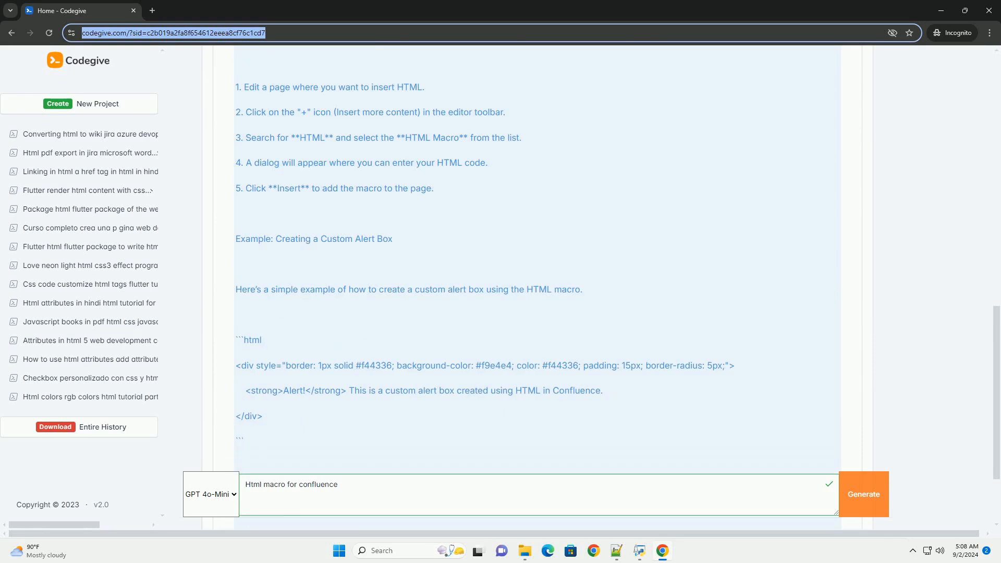
pyautogui.scroll(-3)
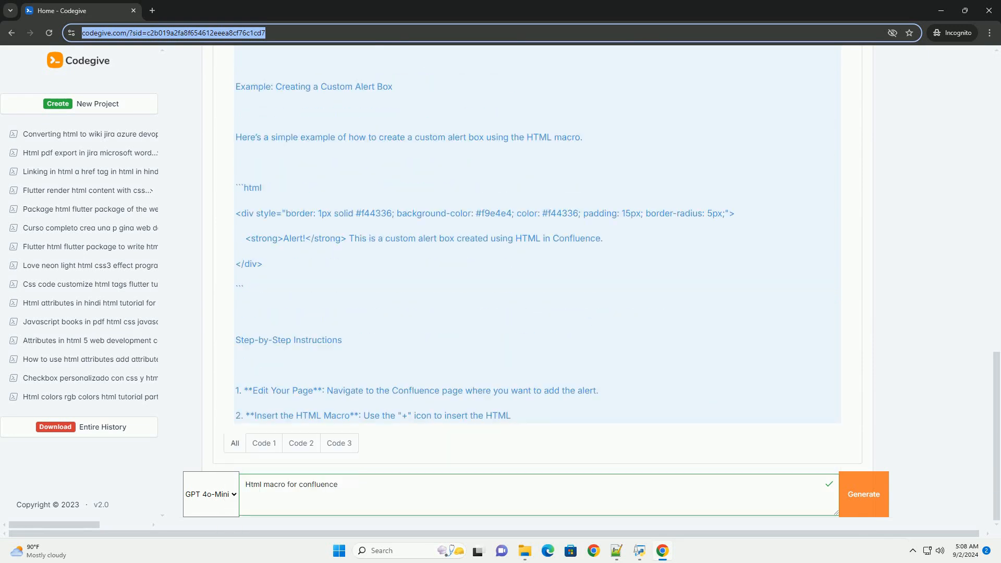
pyautogui.scroll(-3)
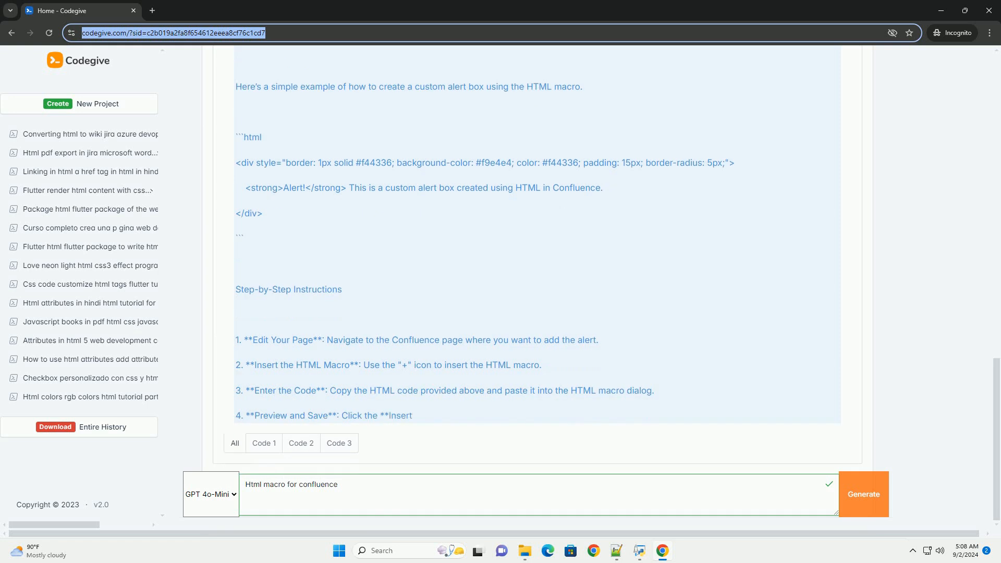
pyautogui.scroll(-3)
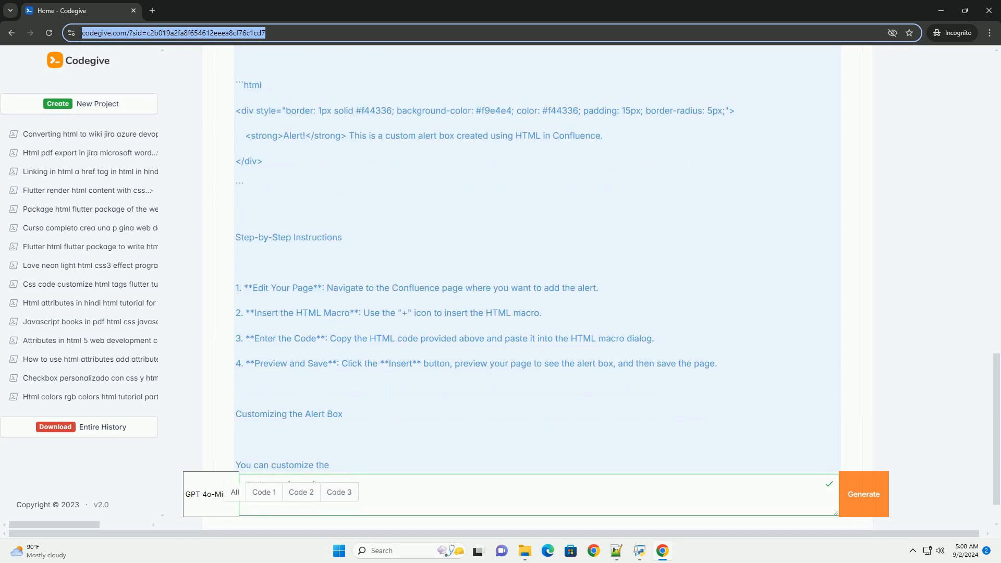
pyautogui.scroll(-3)
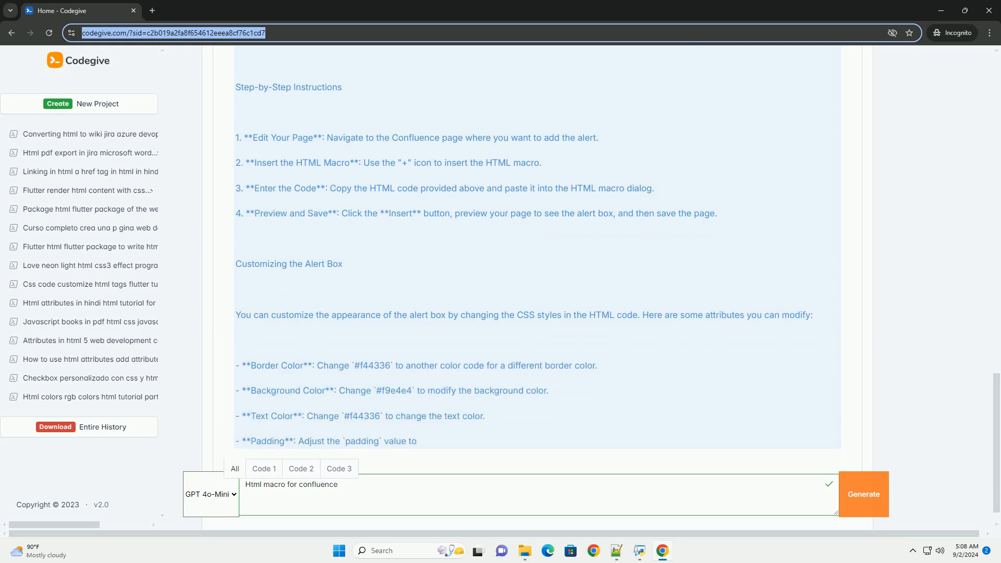
pyautogui.scroll(-3)
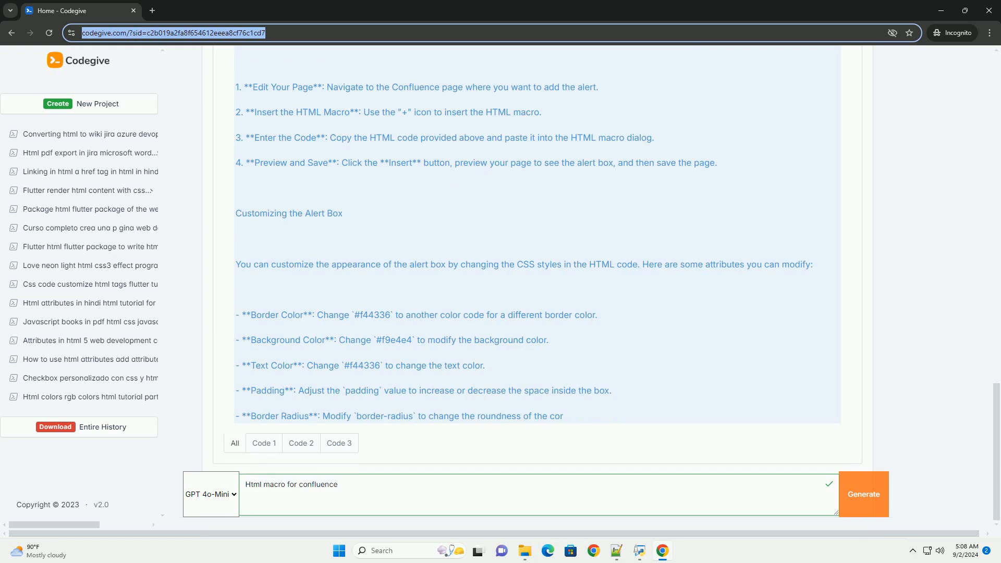
pyautogui.scroll(-3)
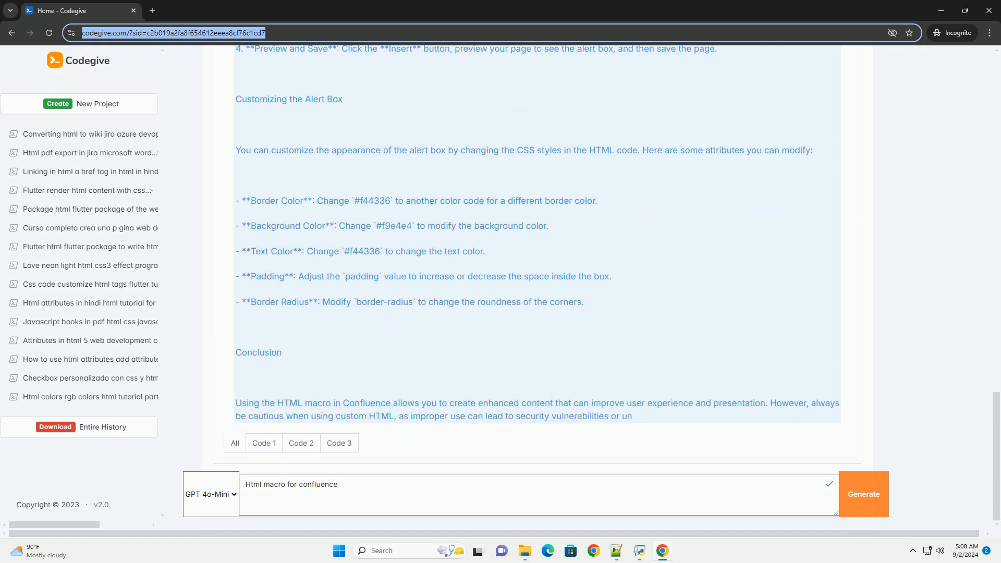
pyautogui.scroll(-3)
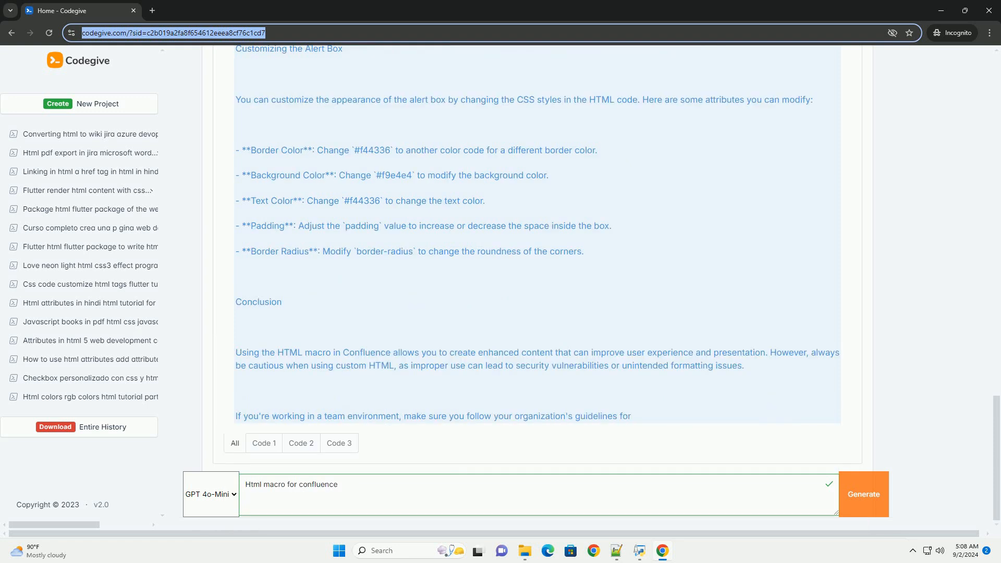